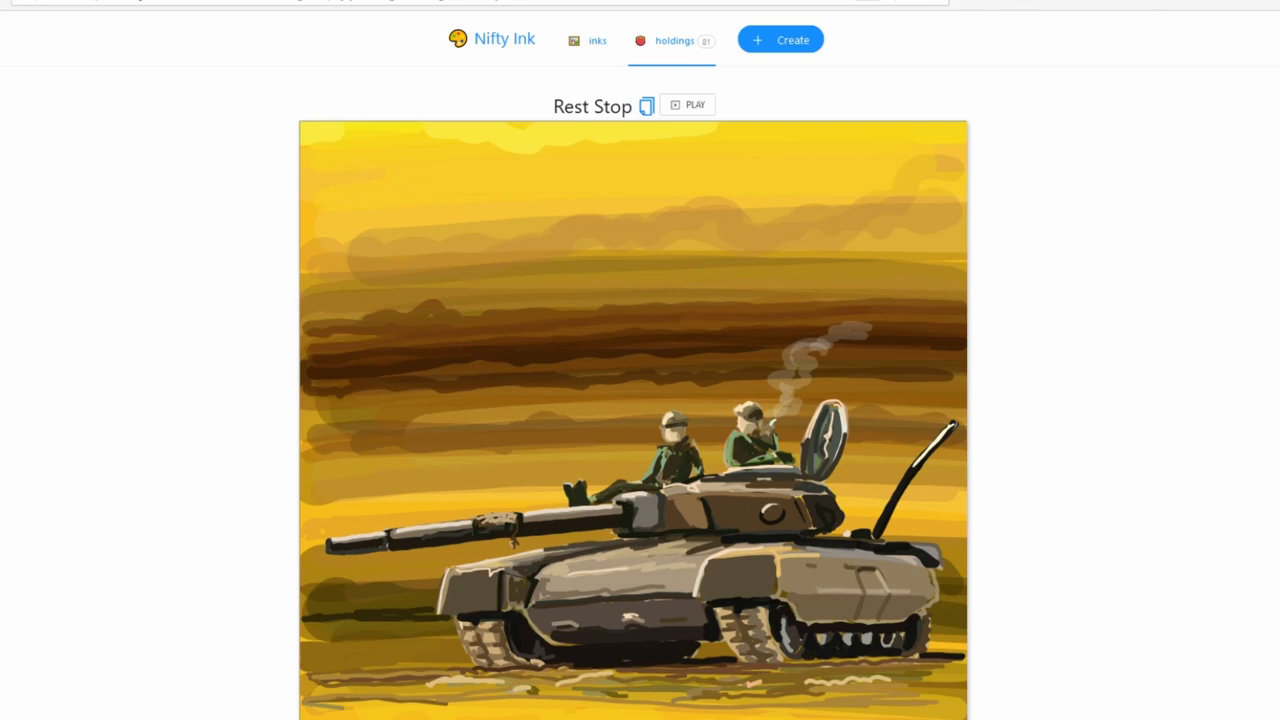
Scroll through the Nifty Ink holdings cards to view the full ink collection.
scroll(down, 3)
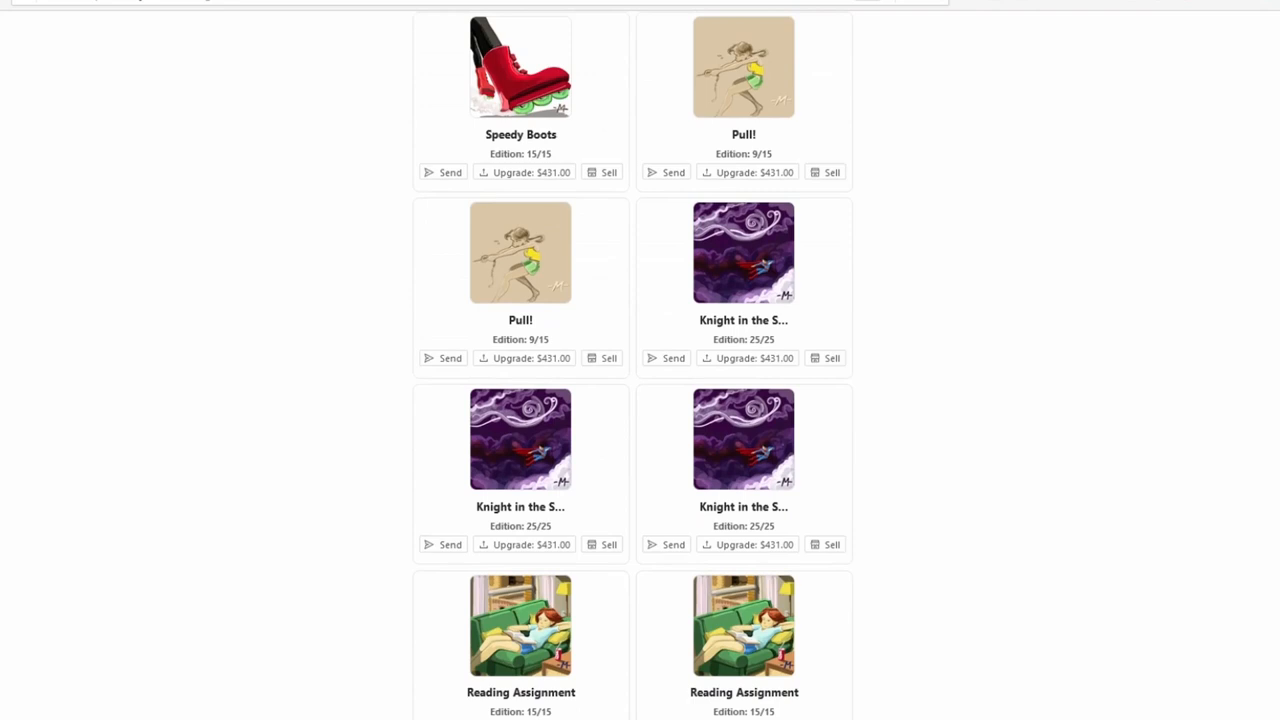
scroll(down, 3)
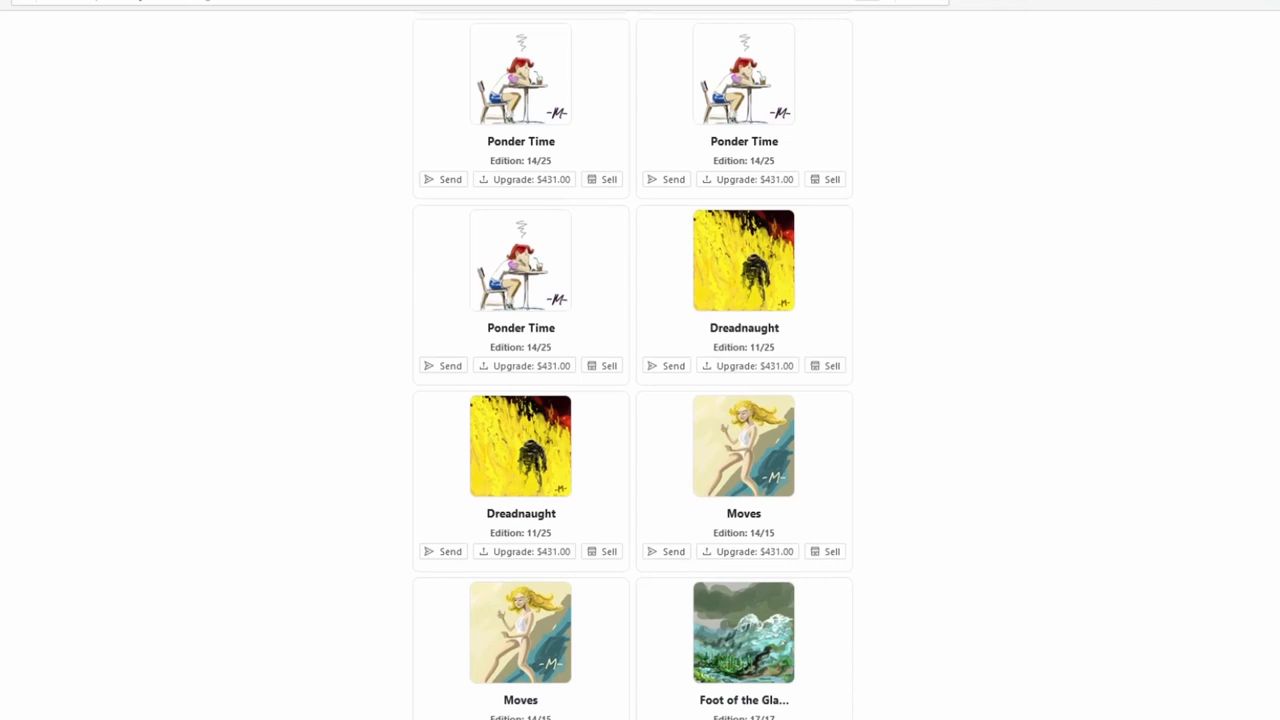
scroll(down, 3)
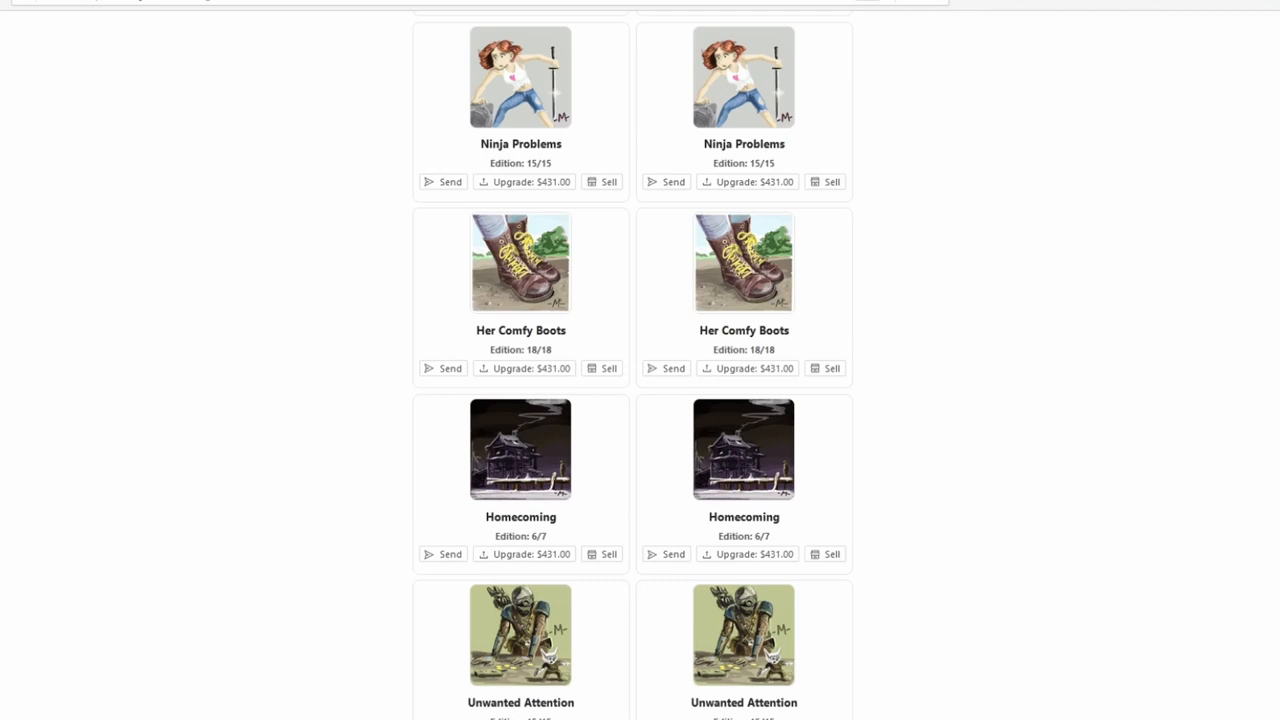
click(520, 262)
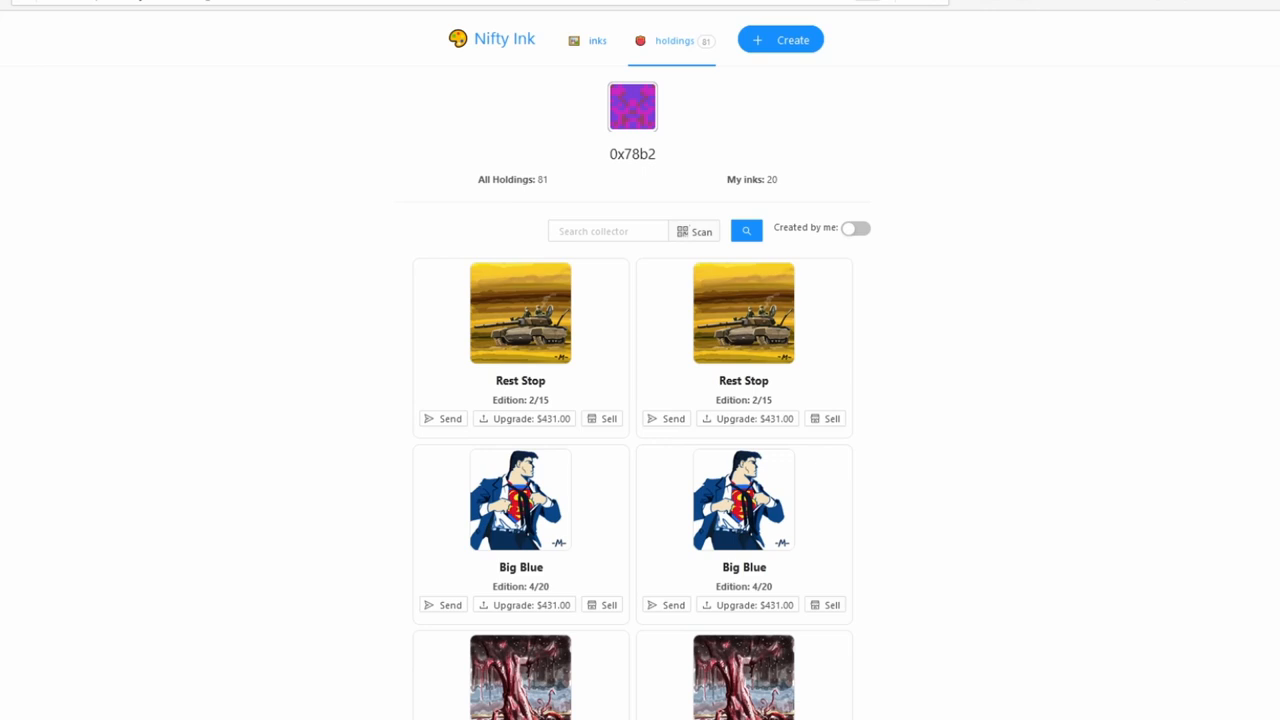
scroll(down, 3)
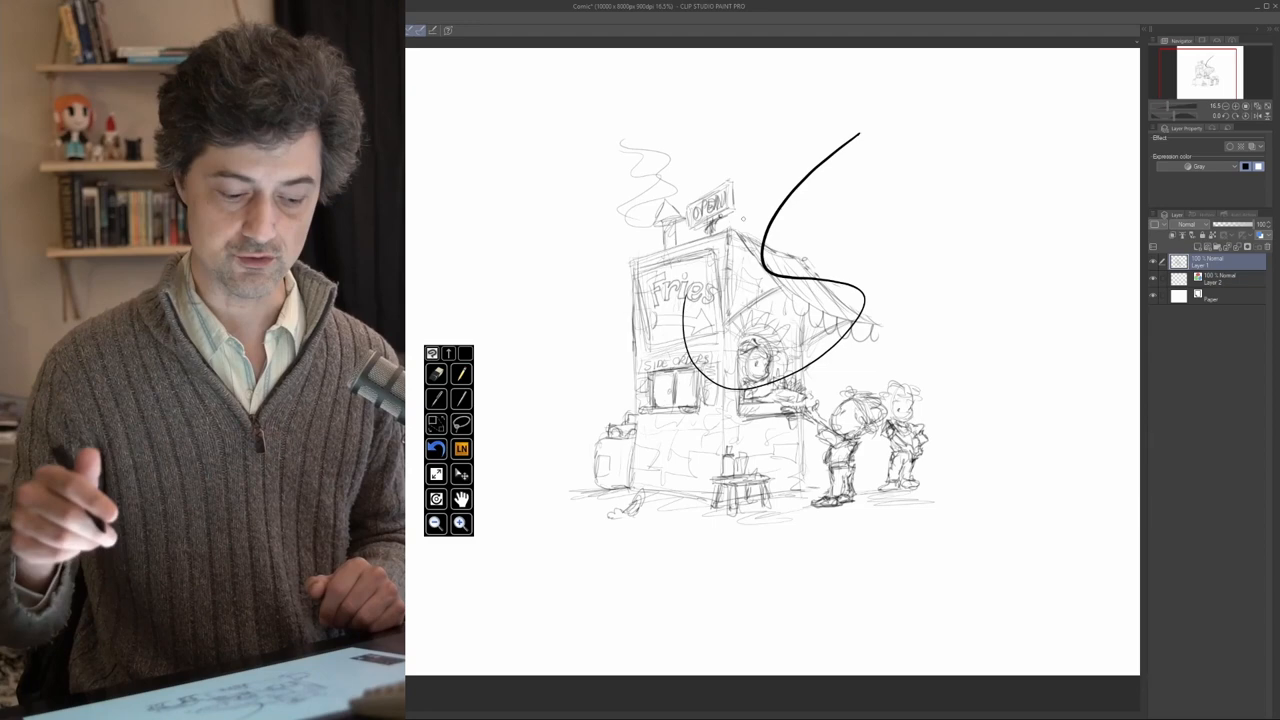
key(ctrl+z)
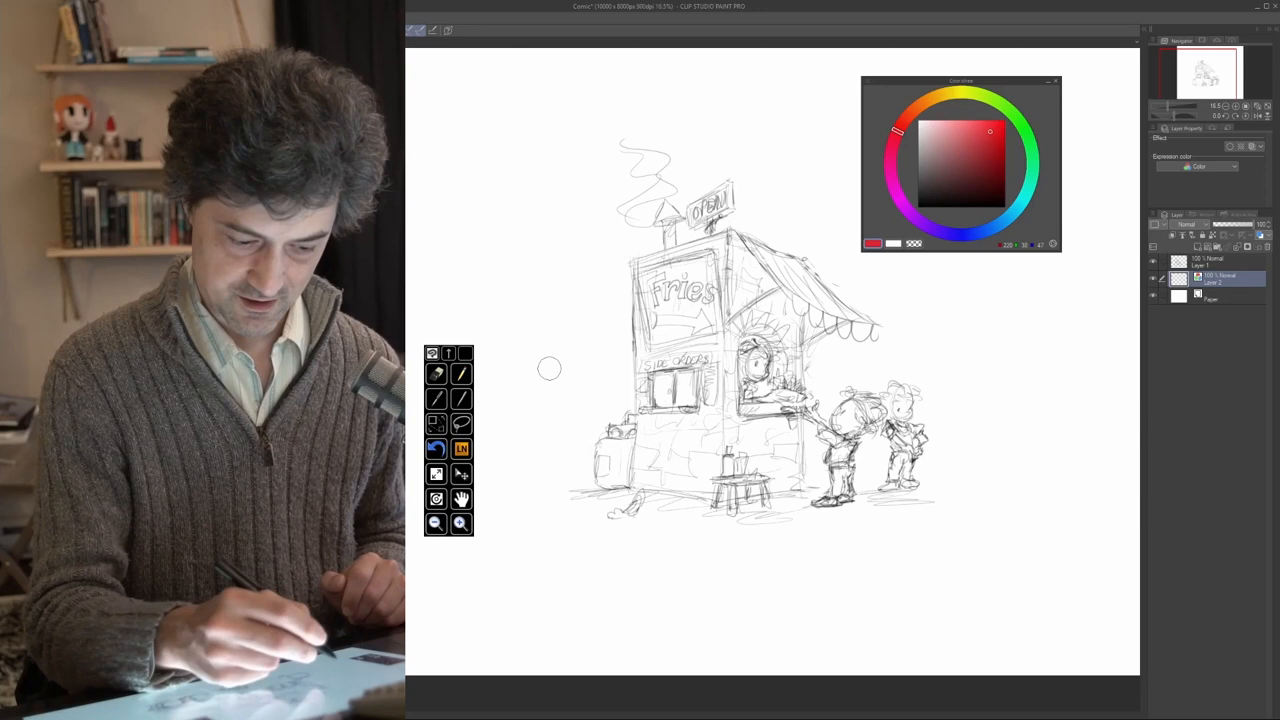
Brush a red test block beside the fries stand with a darker red stripe on its right.
drag(975, 305, 975, 420)
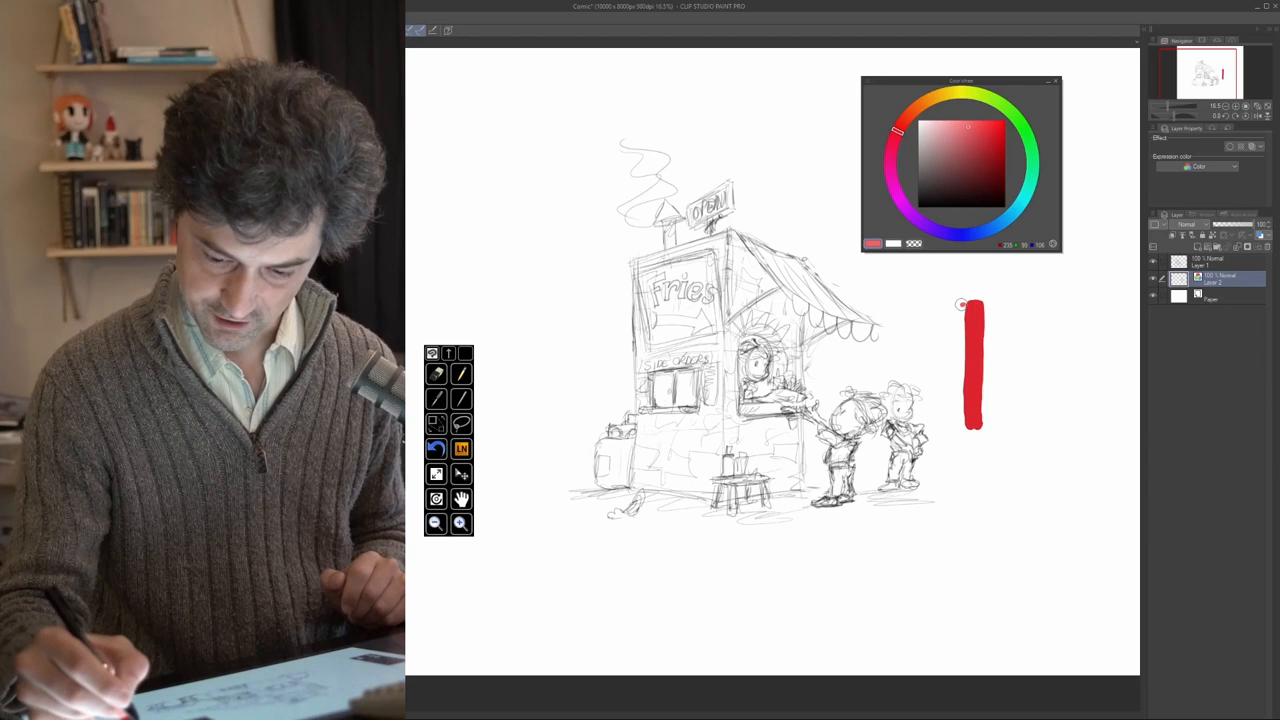
drag(970, 320, 970, 420)
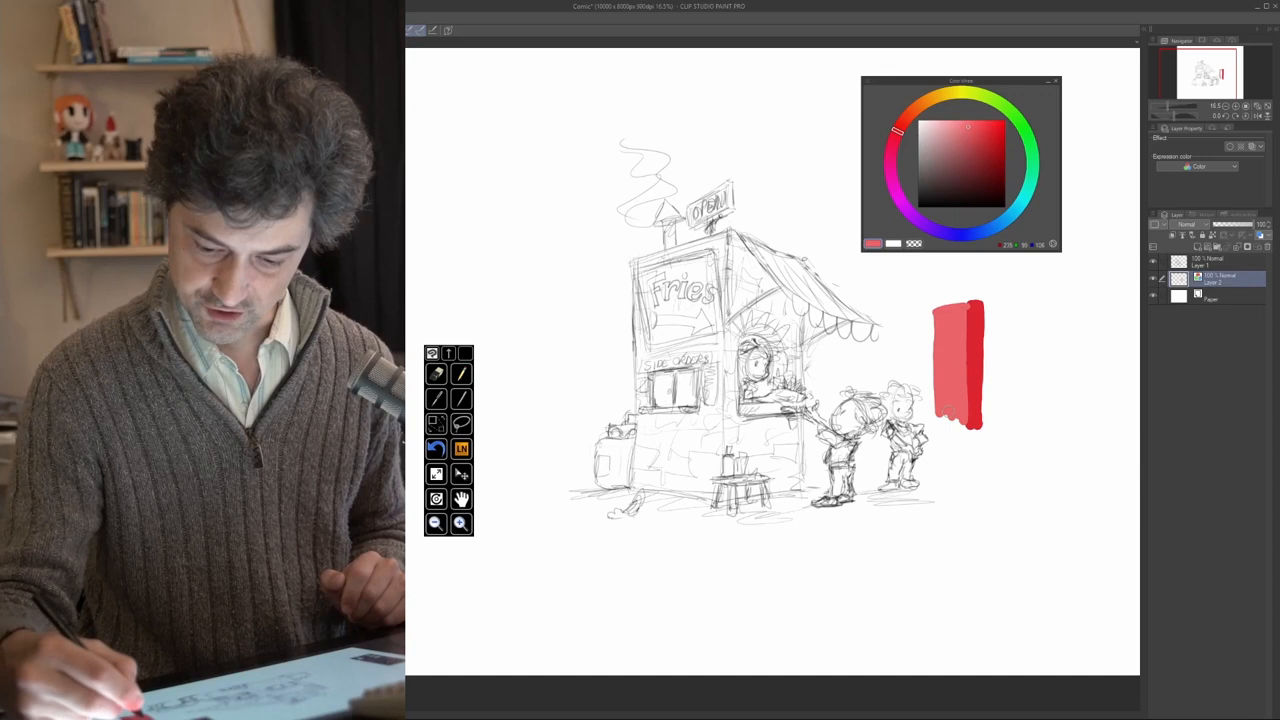
click(990, 158)
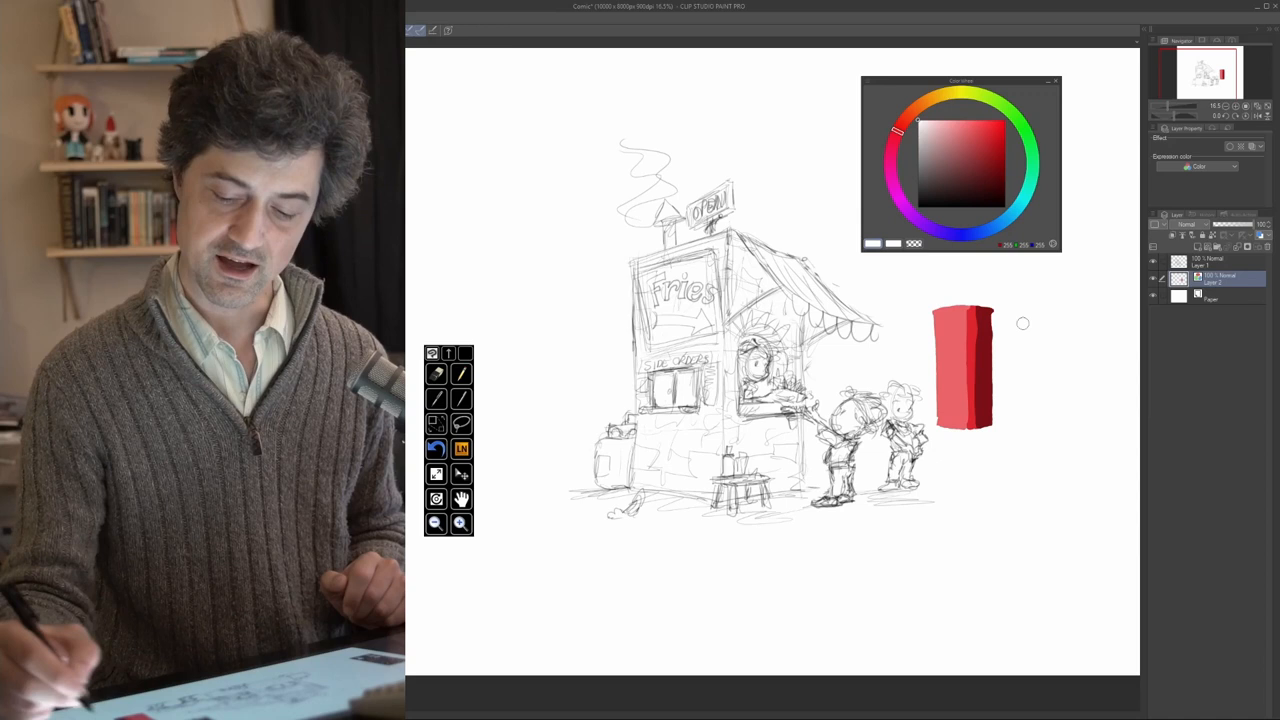
mouse_move(1025, 519)
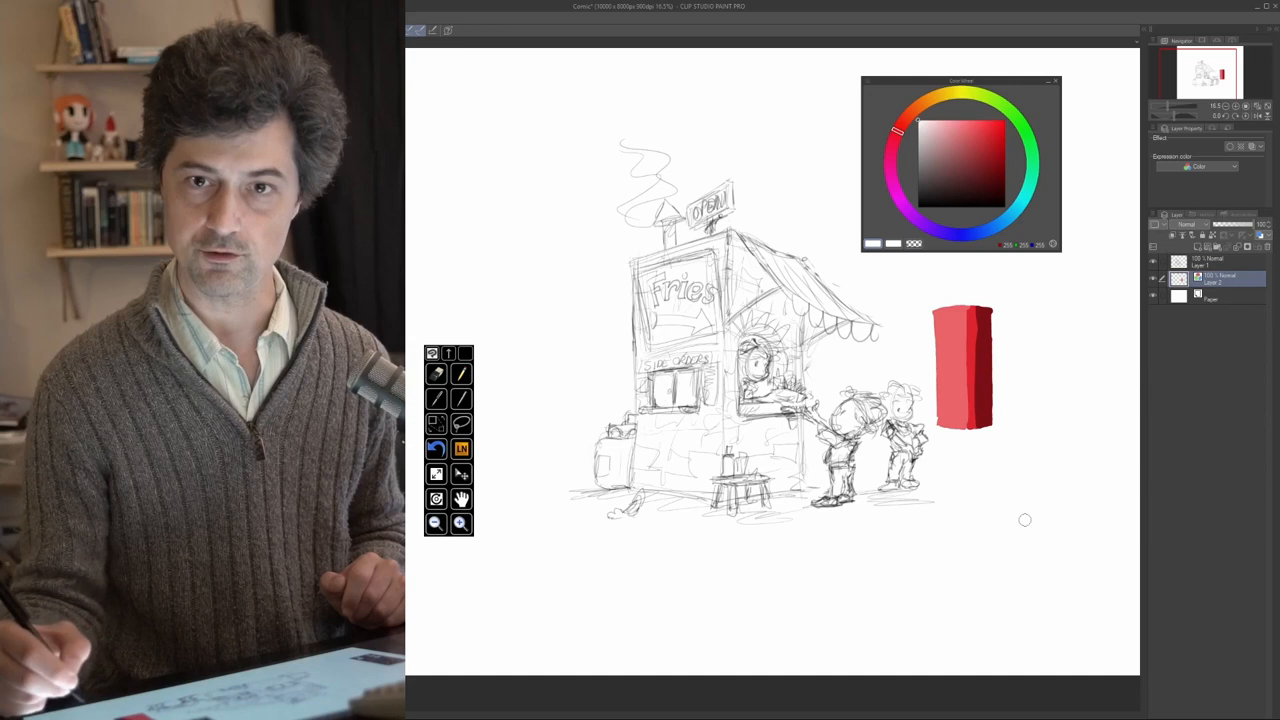
mouse_move(1008, 551)
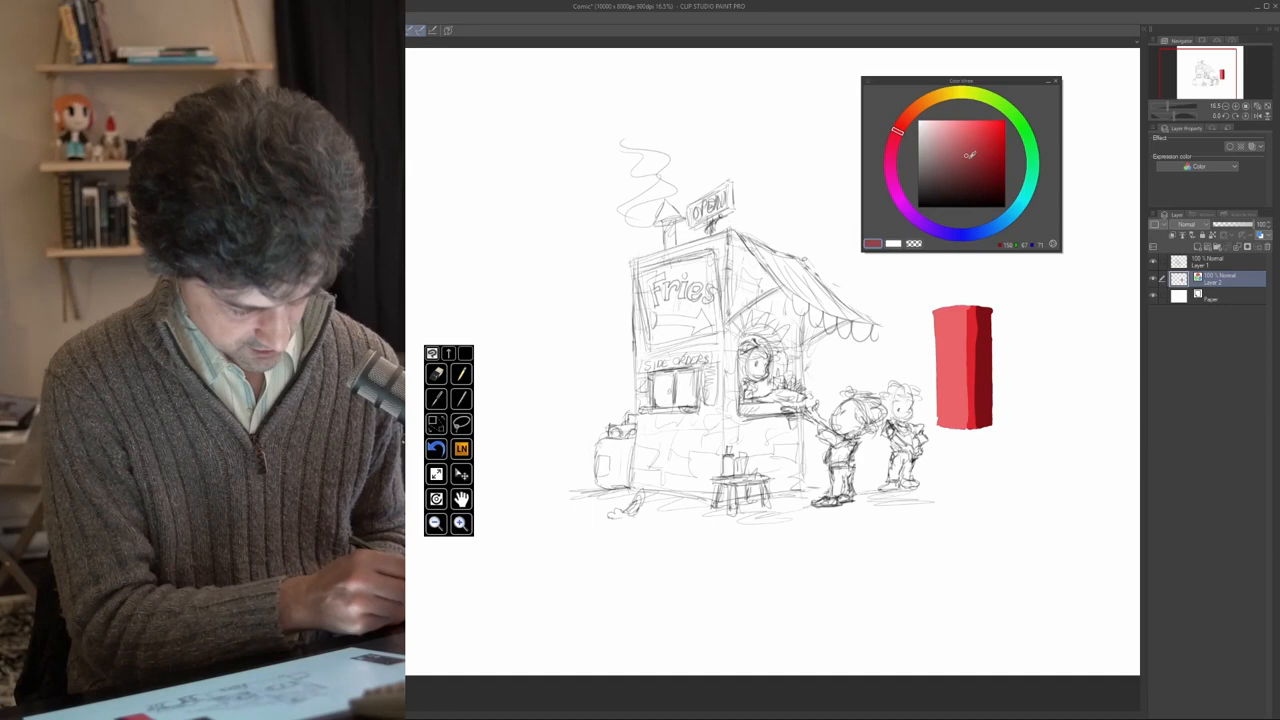
click(965, 140)
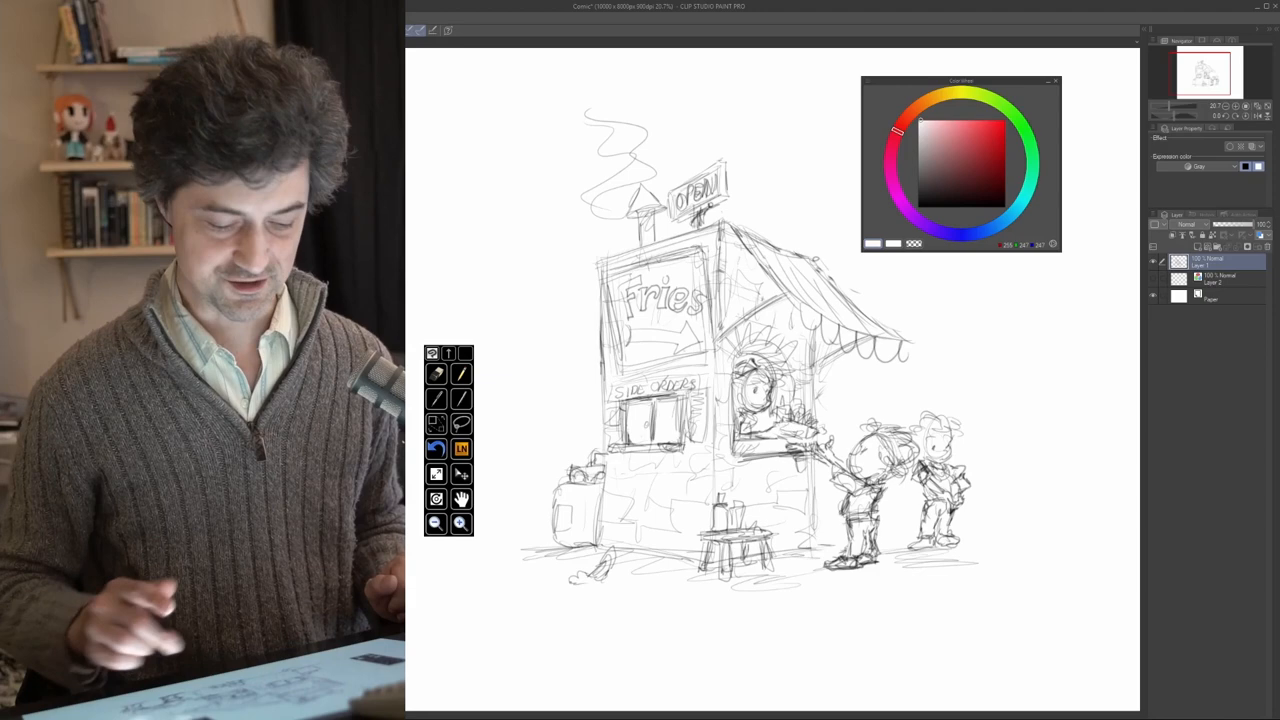
Move the Color Wheel clear of the faded sketch and pick orange.
drag(960, 80, 988, 115)
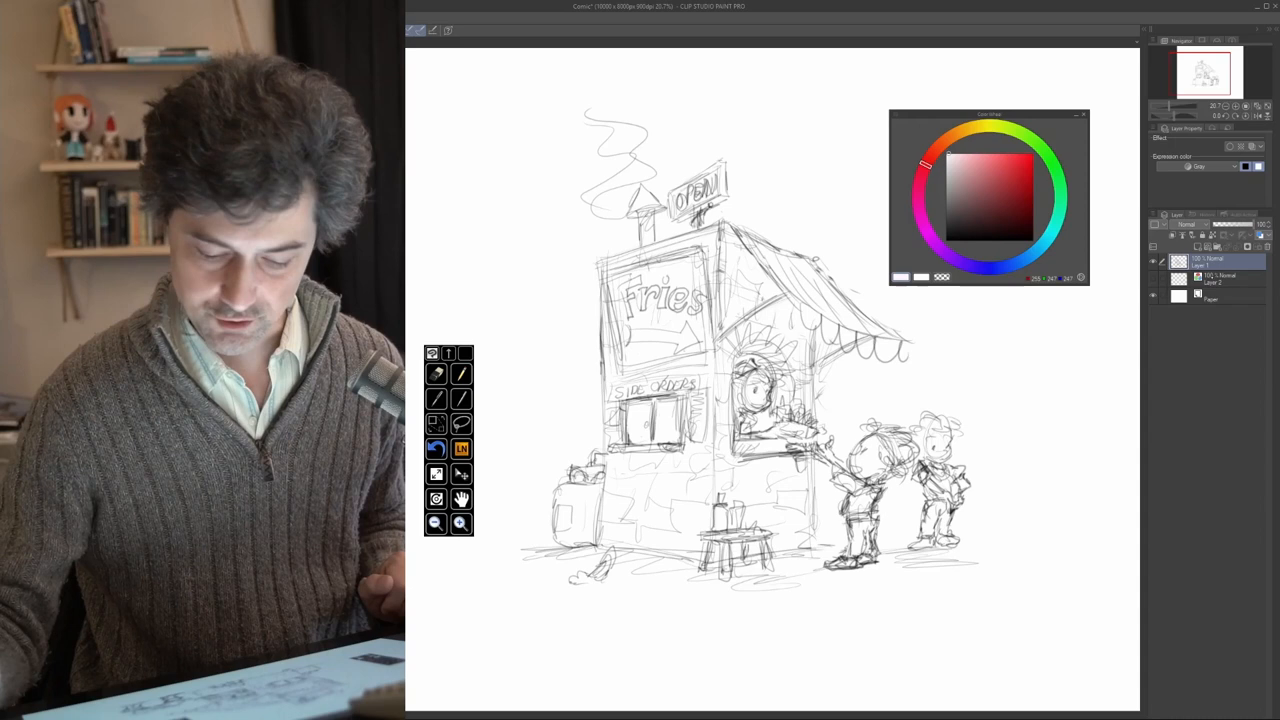
click(1010, 178)
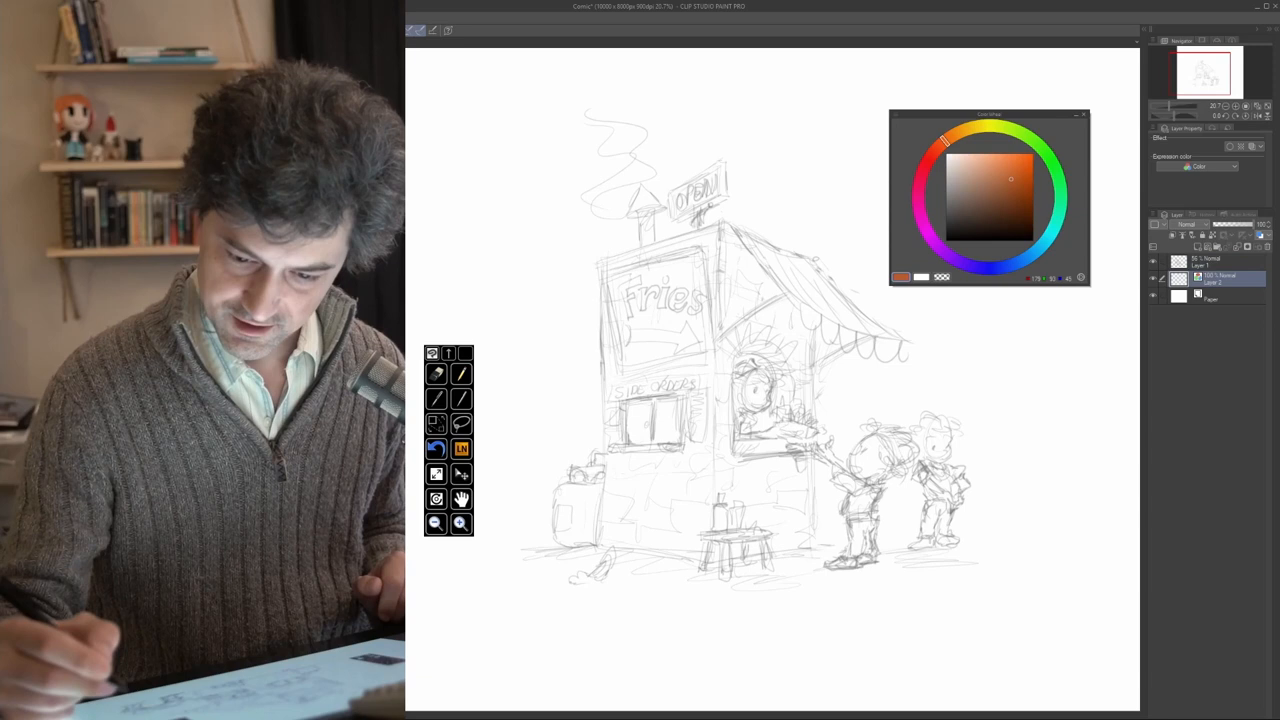
Pick light orange and paint the tan base over the stand's body and front.
click(960, 135)
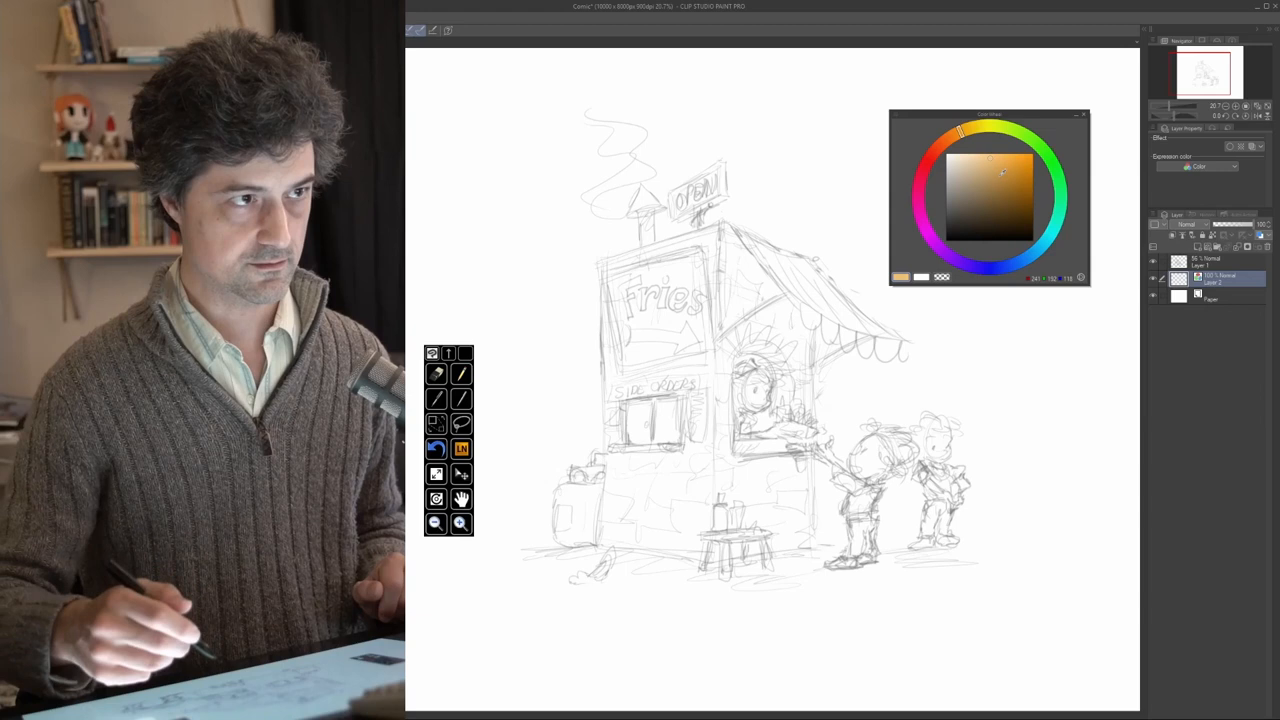
drag(770, 280, 790, 490)
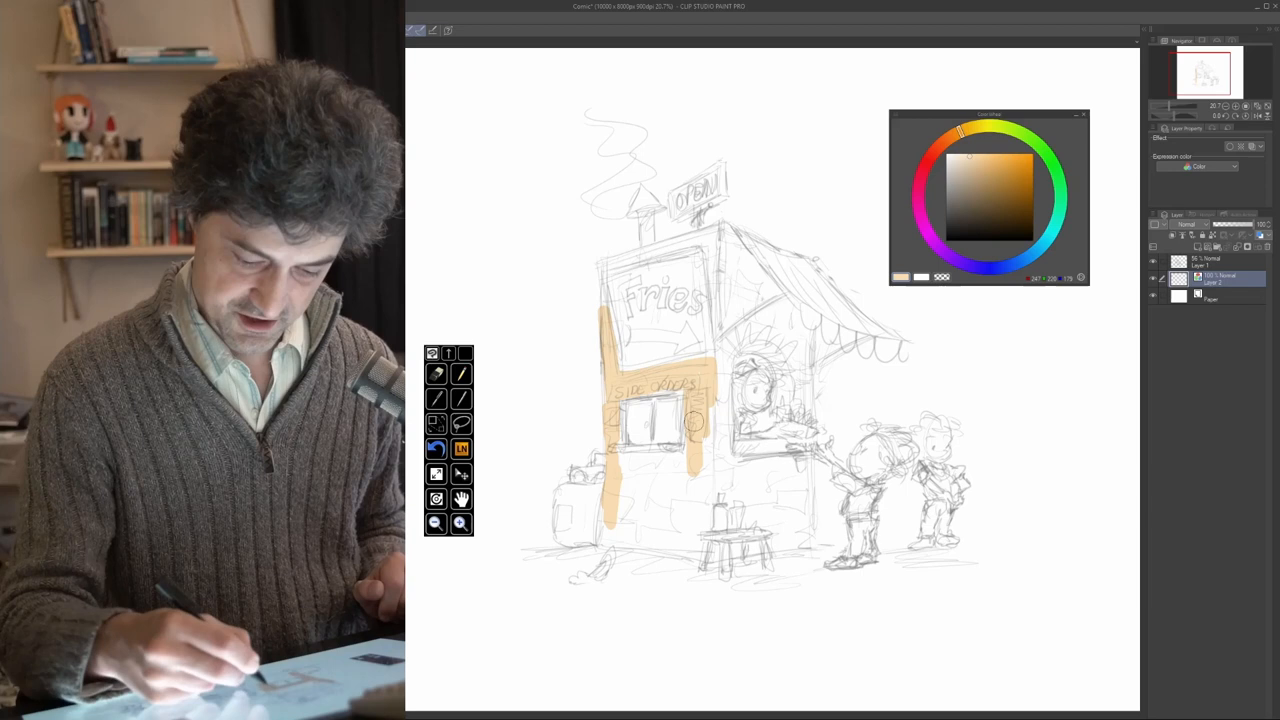
drag(650, 400, 650, 500)
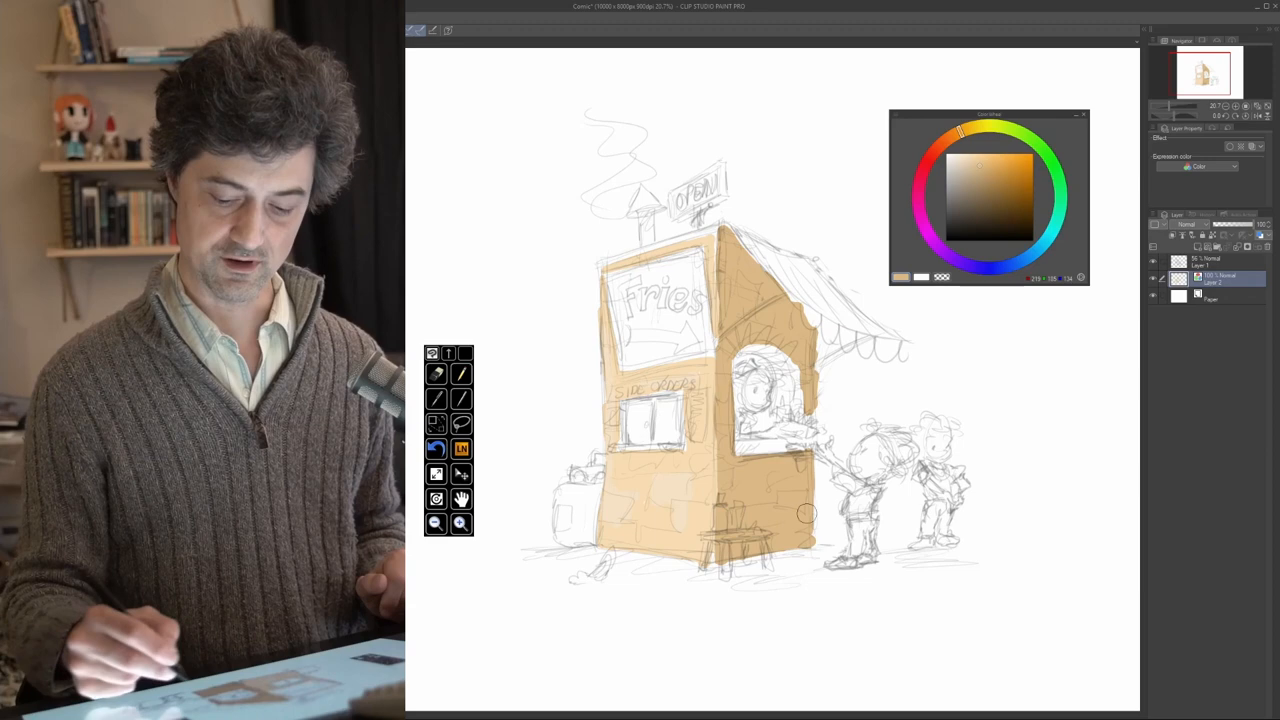
mouse_move(762, 513)
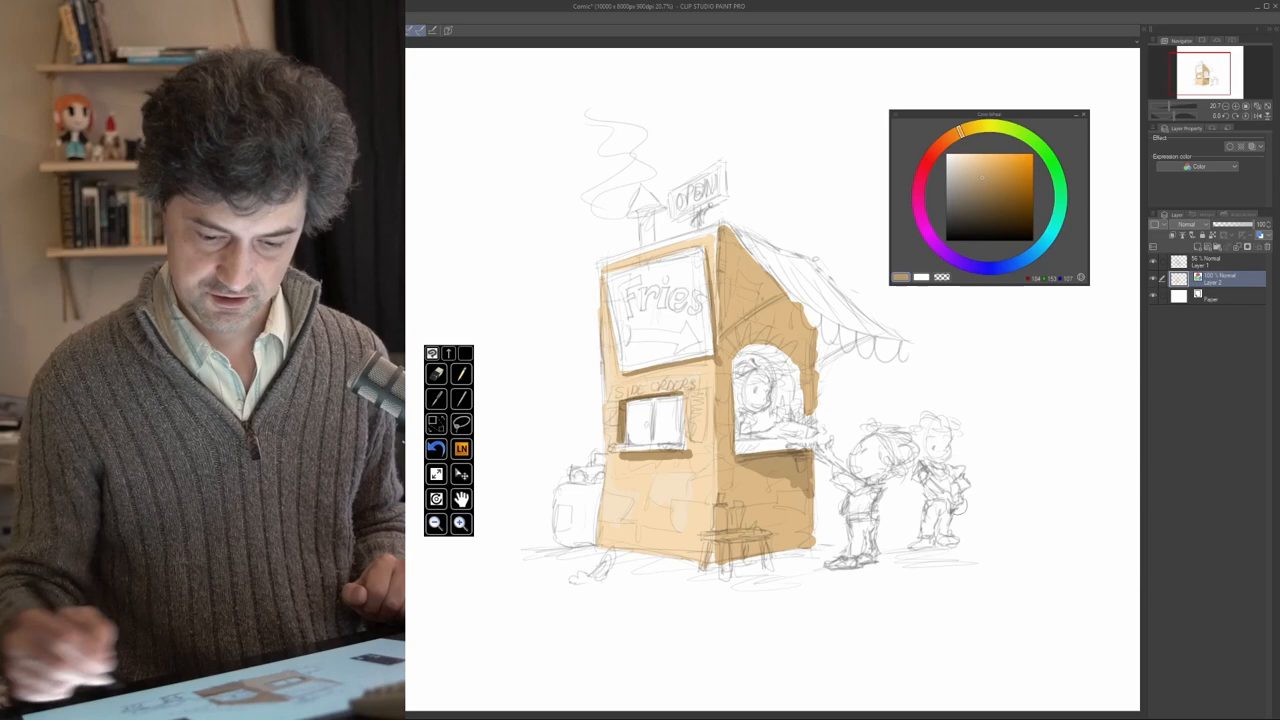
Pick a red from the Color Wheel for the awning stripes.
click(925, 160)
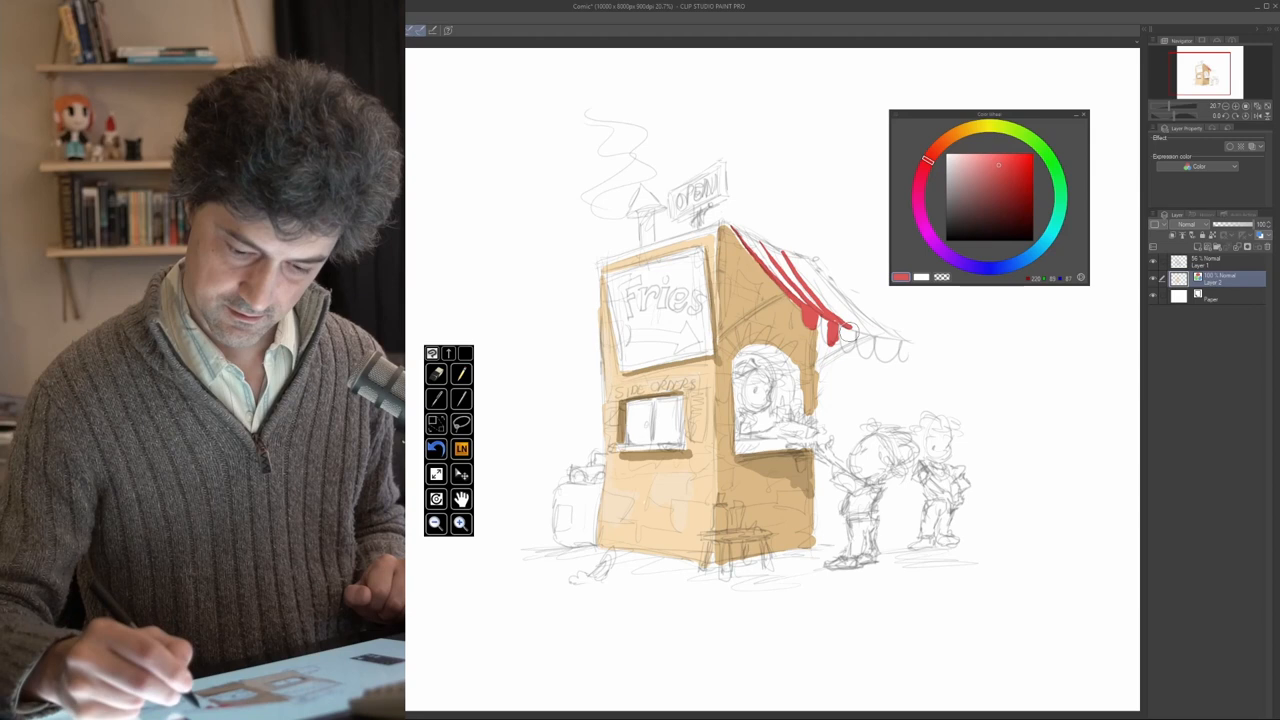
Brush a bold red stripe across the awning, then pick another Color Wheel colour.
drag(810, 310, 890, 360)
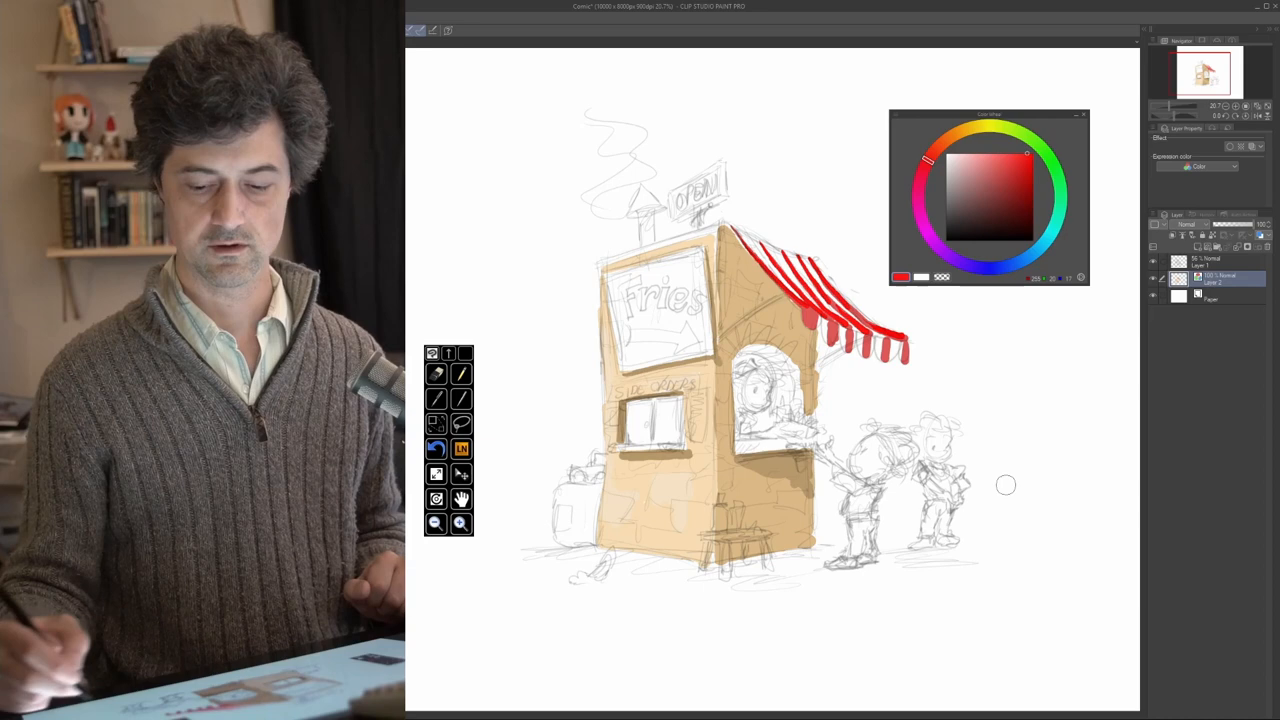
click(958, 148)
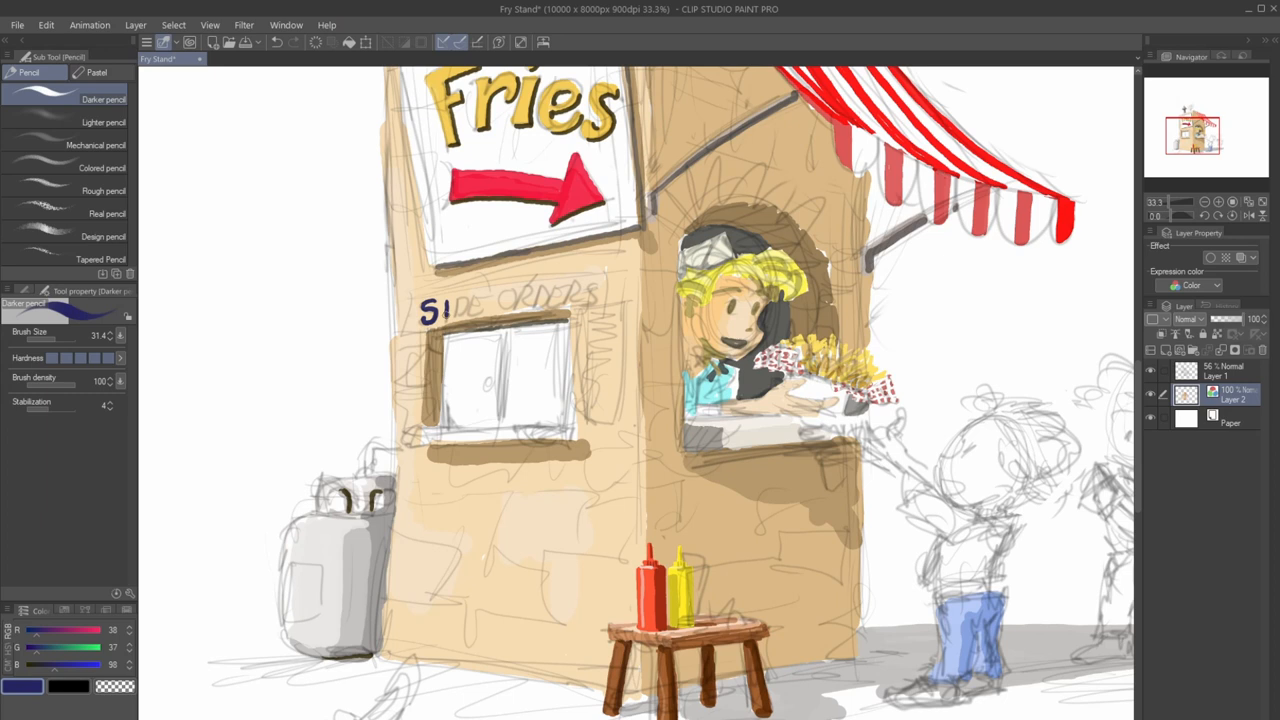
Letter the SIDE ORDER sign in navy with the Darker pencil.
drag(440, 308, 575, 305)
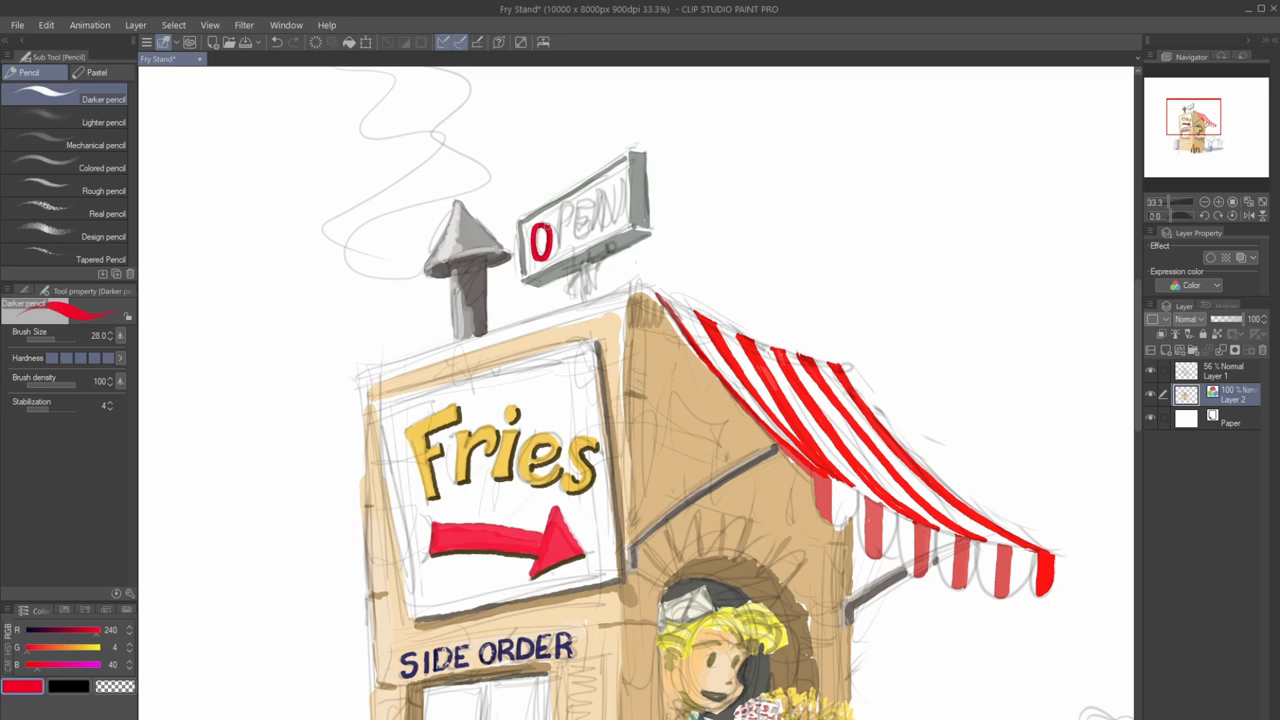
scroll(down, 3)
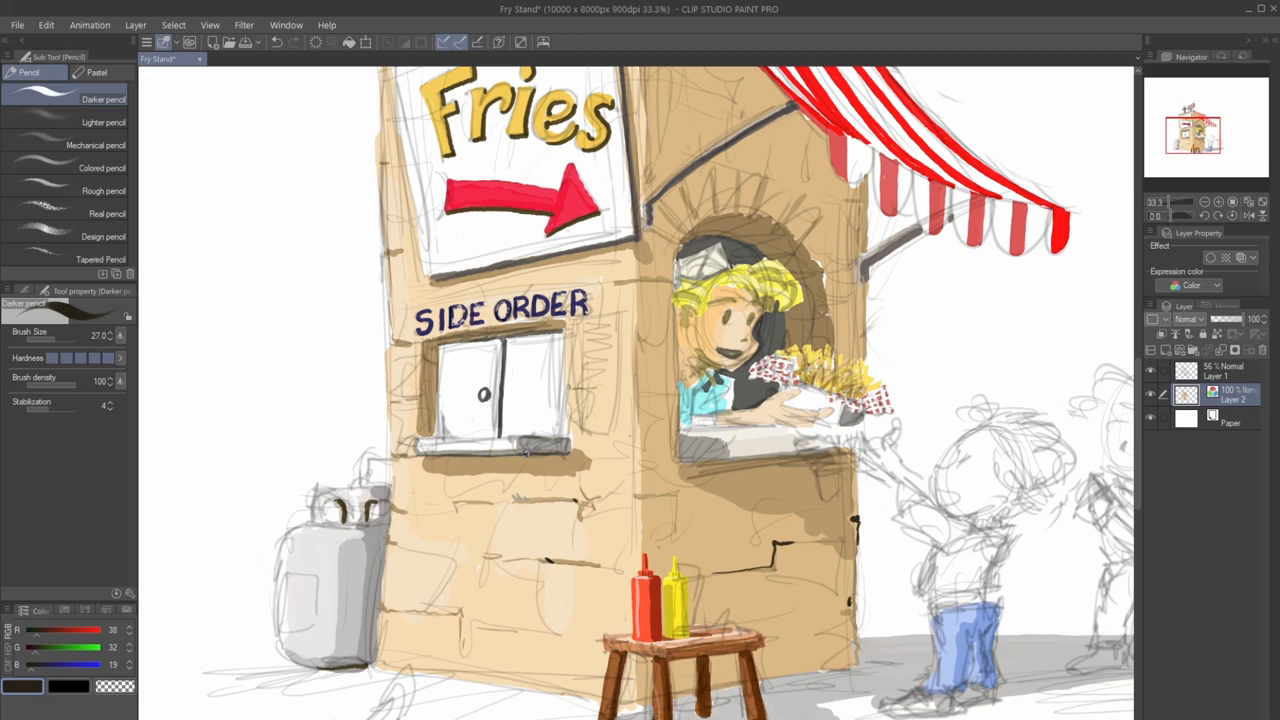